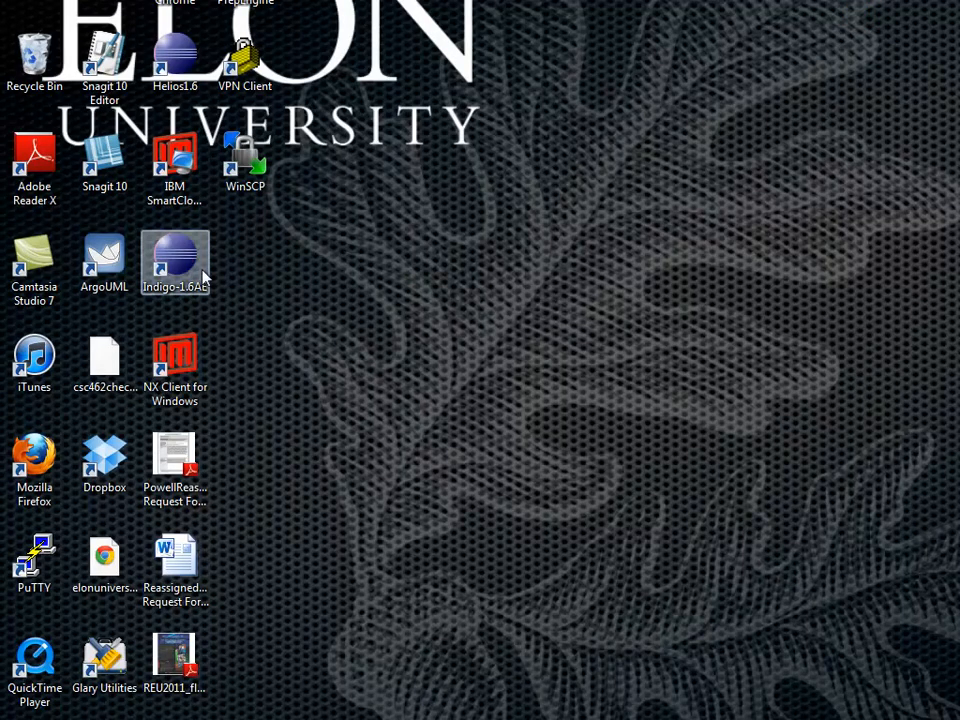
Step: Launch Indigo Eclipse and select the Workspace field in the Workspace Launcher
{"action": "double_click", "coordinate": [174, 255]}
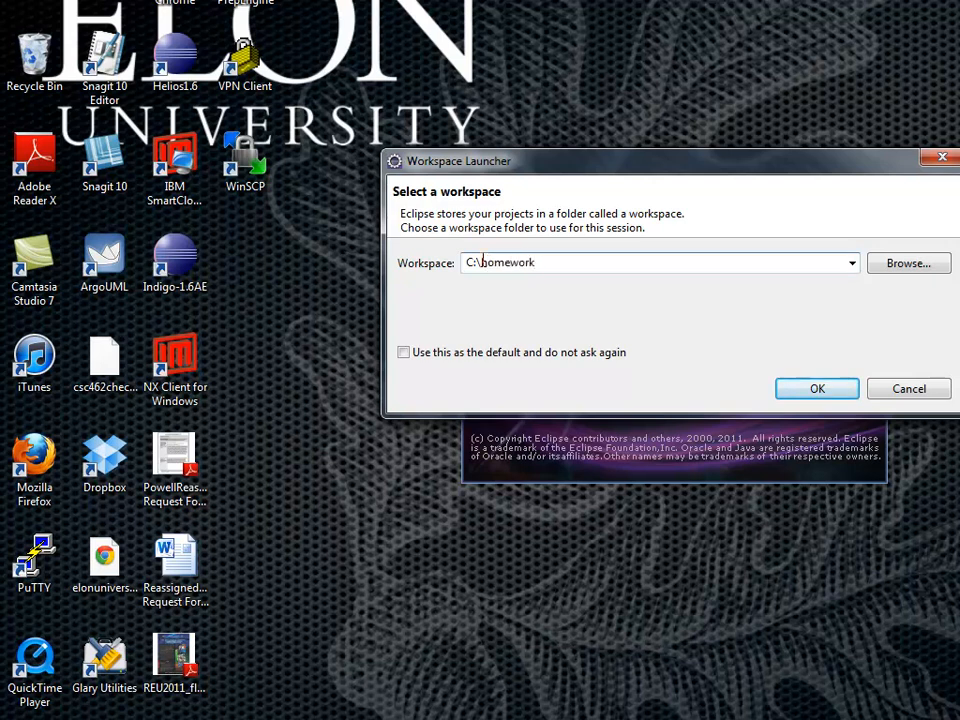
{"action": "left_click", "coordinate": [817, 388]}
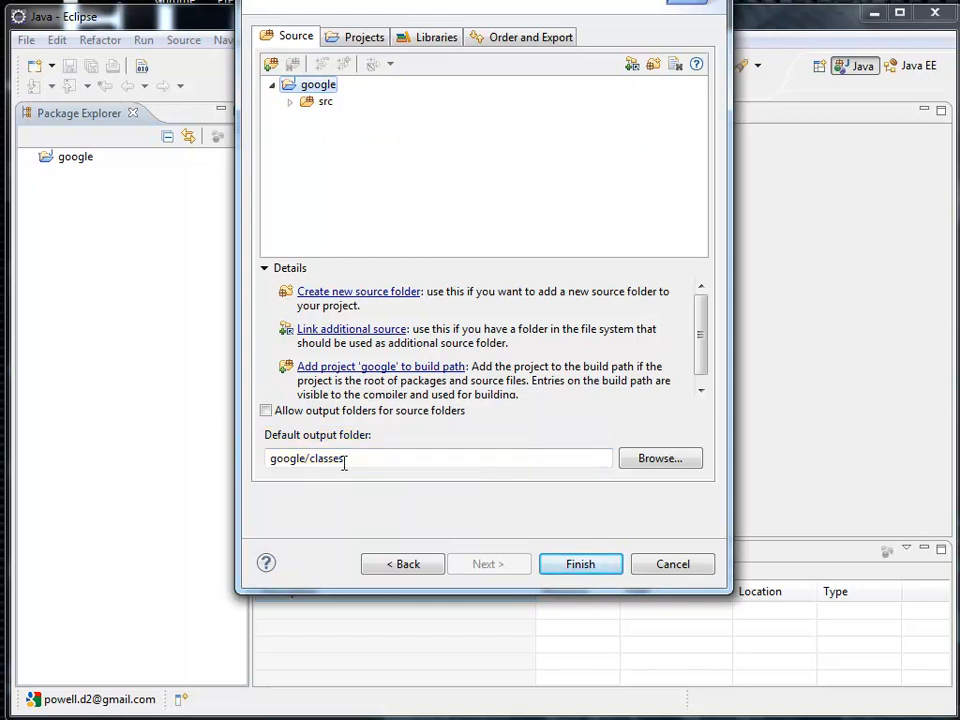
Step: Edit the google project's default output folder on the Java Settings page
{"action": "left_click", "coordinate": [580, 564]}
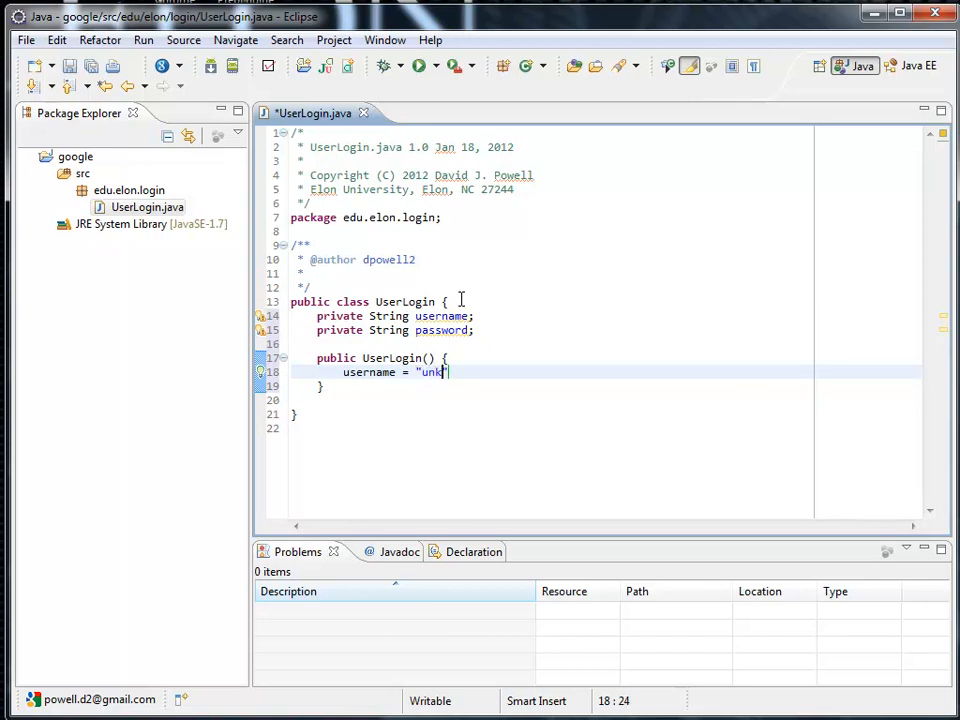
Step: Finish the constructor line assigning username = "unknown";
{"action": "type", "text": "nown\";"}
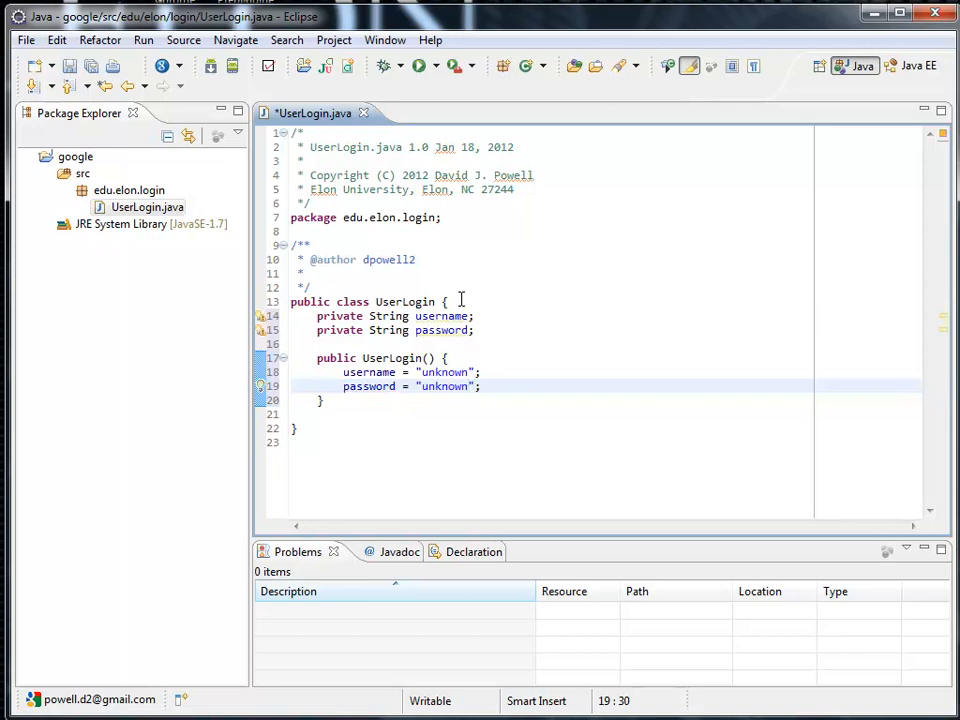
Step: Start typing a public method declaration below the UserLogin constructor
{"action": "type", "text": "publi"}
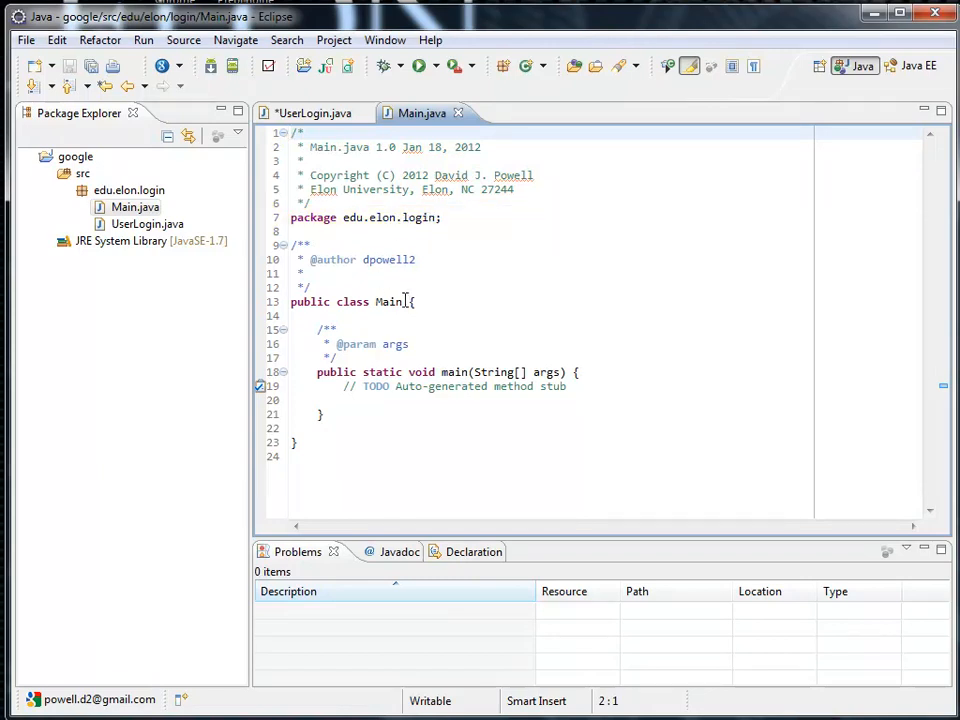
Step: Write UserLogin app = new UserLogin() in Main's main method
{"action": "type", "text": "UserLogin app = ne"}
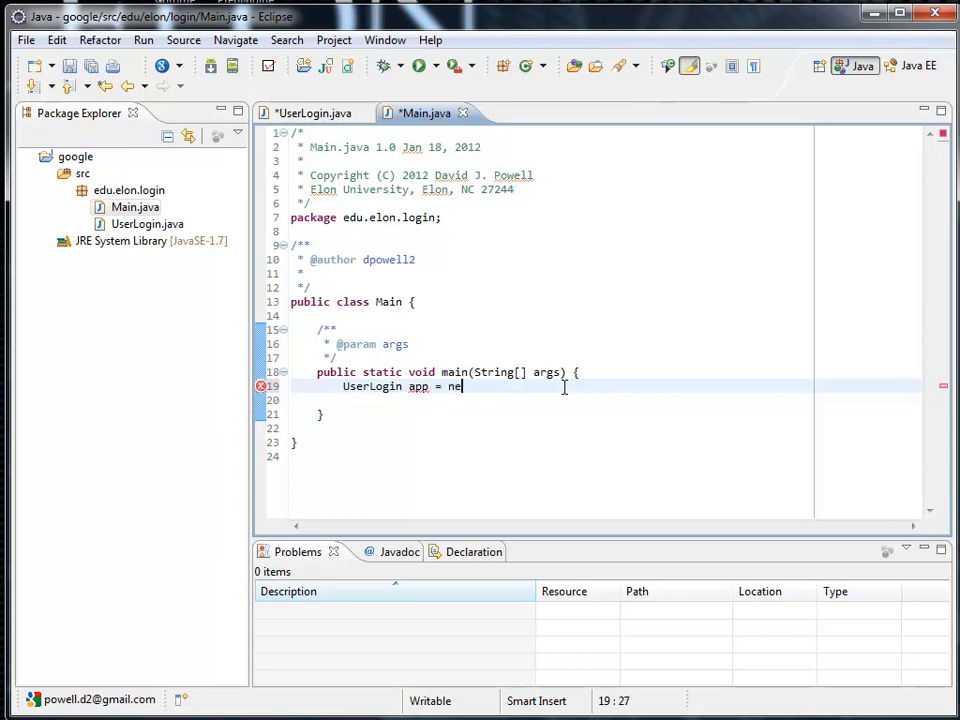
{"action": "type", "text": "w UserLogin()"}
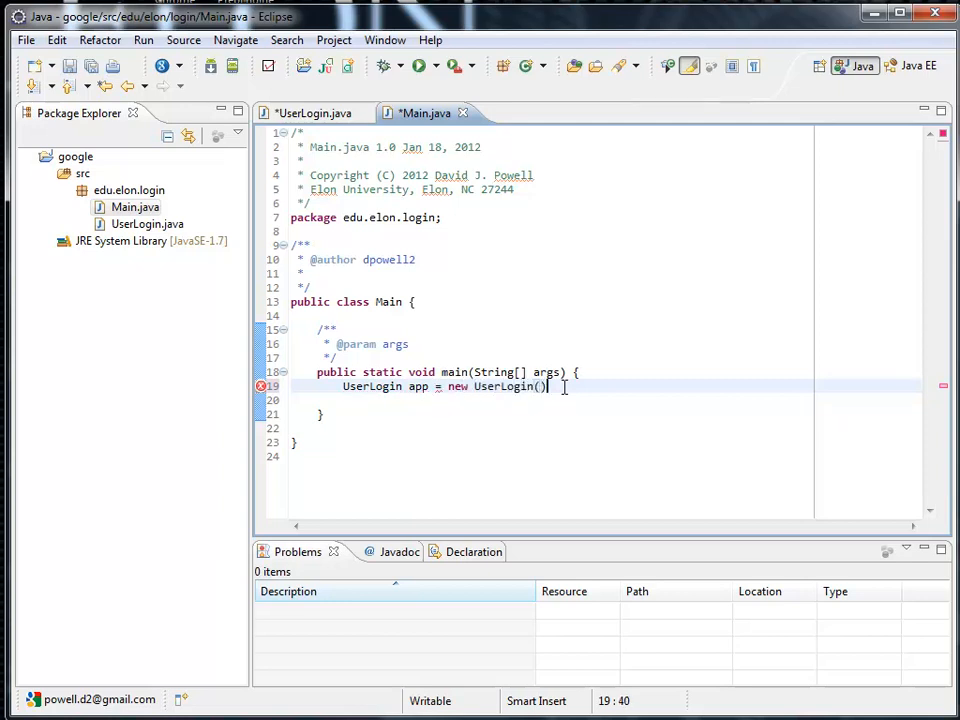